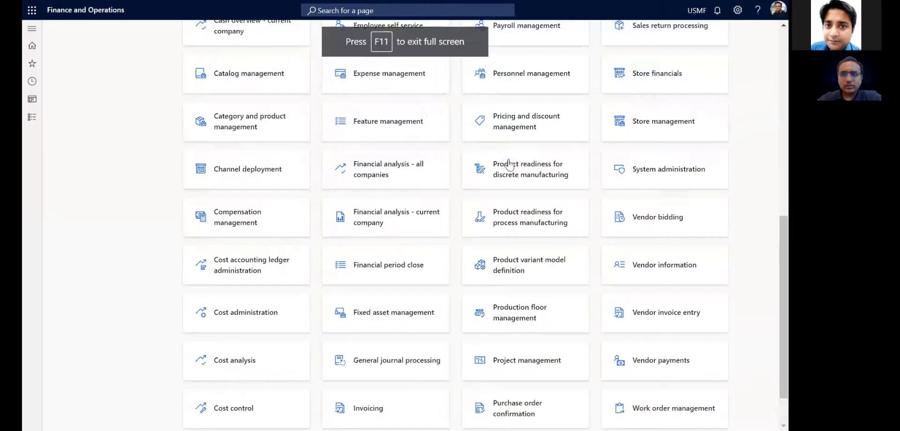
Step: Toggle the navigation pane, then go to the Data management workspace
click(31, 28)
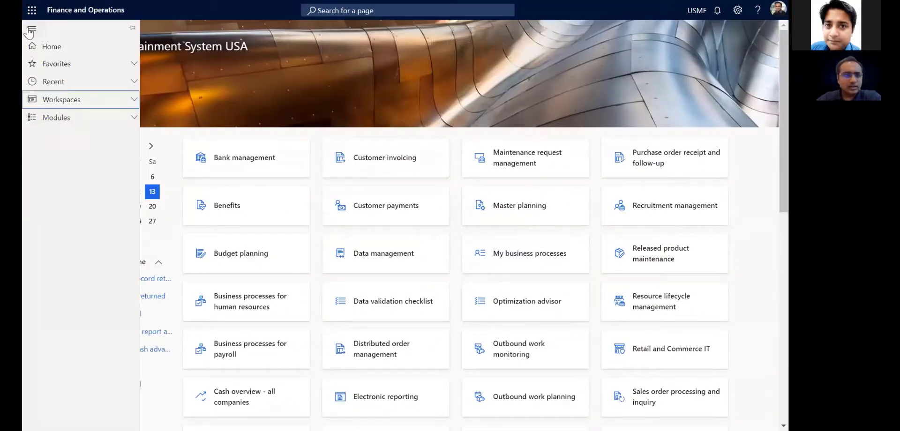
click(30, 29)
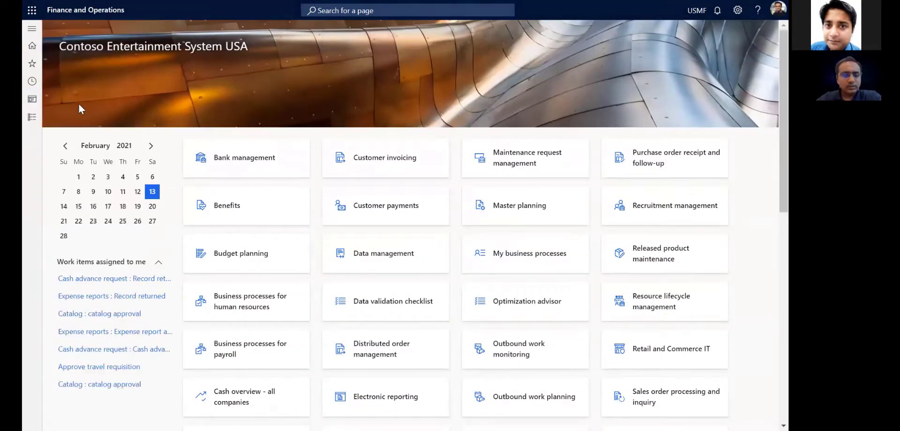
click(383, 254)
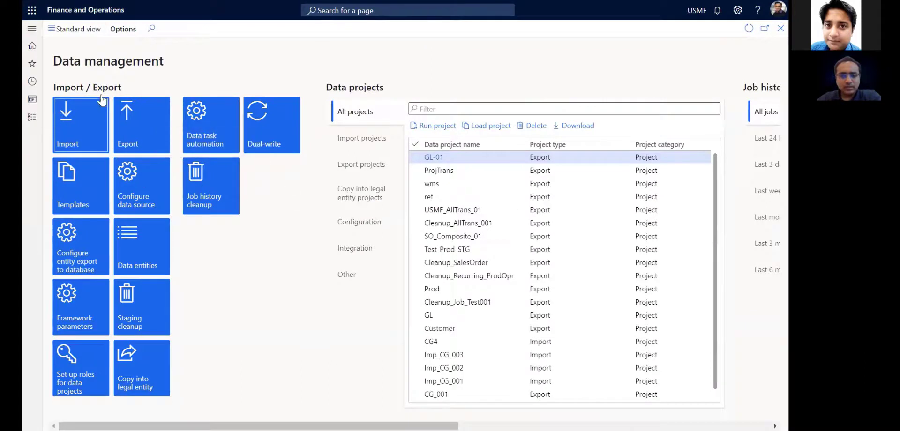
mouse_move(211, 354)
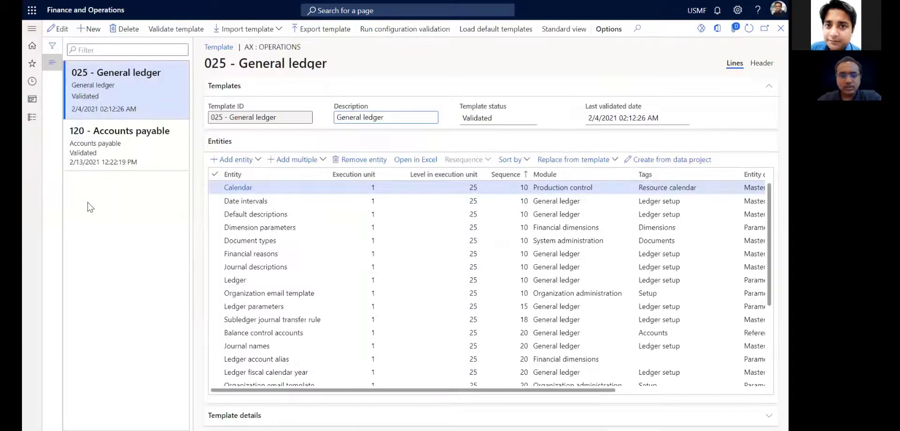
mouse_move(103, 199)
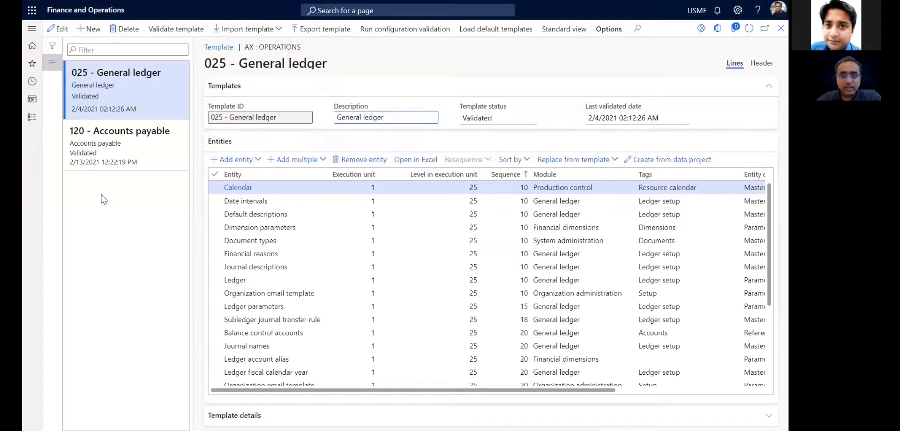
mouse_move(107, 194)
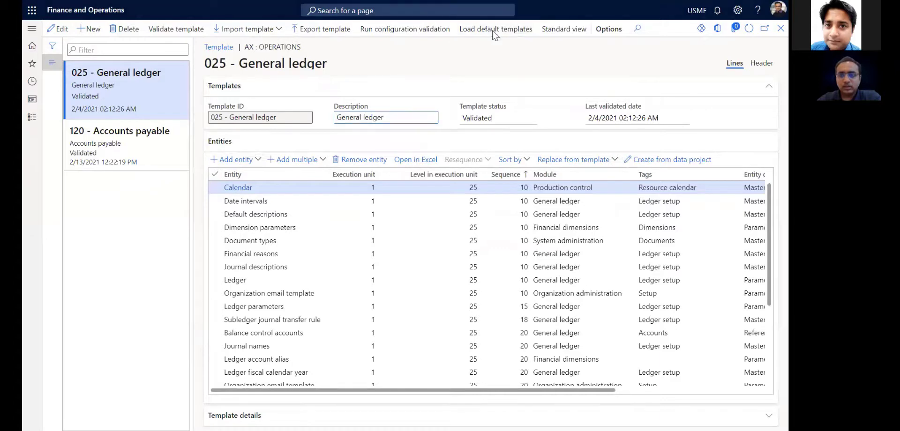
Step: Load only the 150 - Fixed assets default template
click(496, 29)
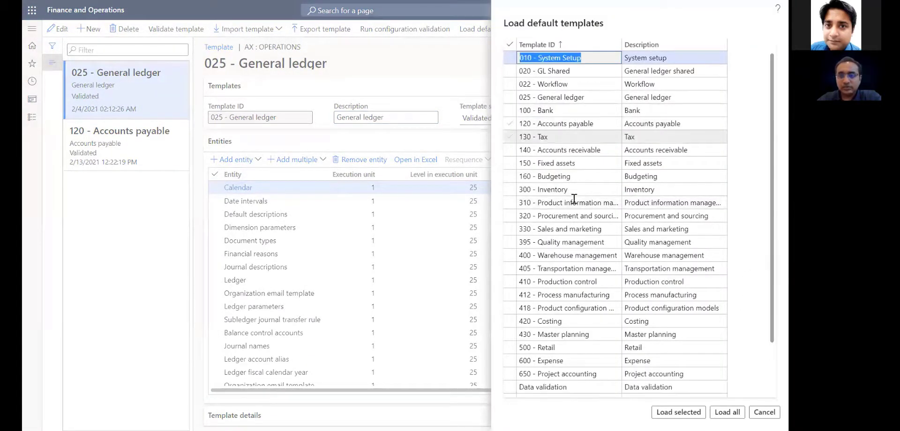
scroll(down, 3)
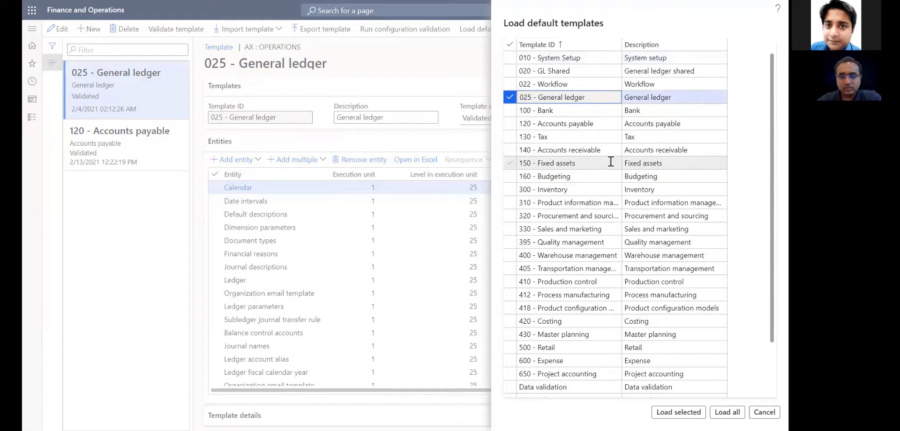
click(557, 150)
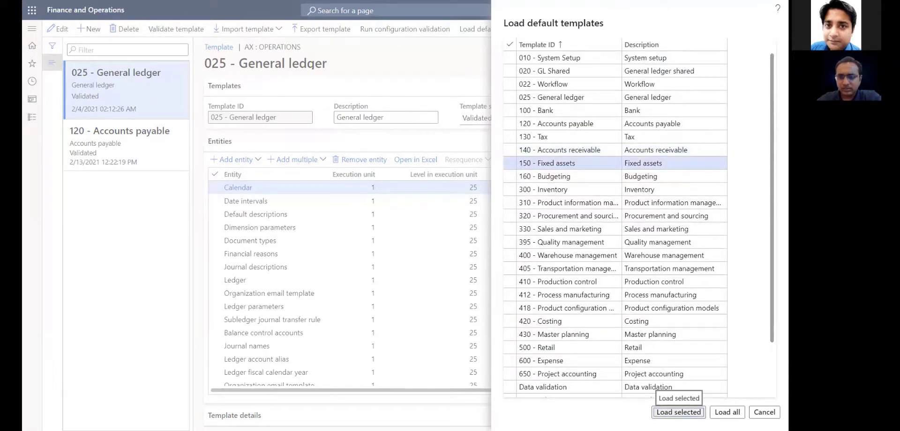
click(678, 413)
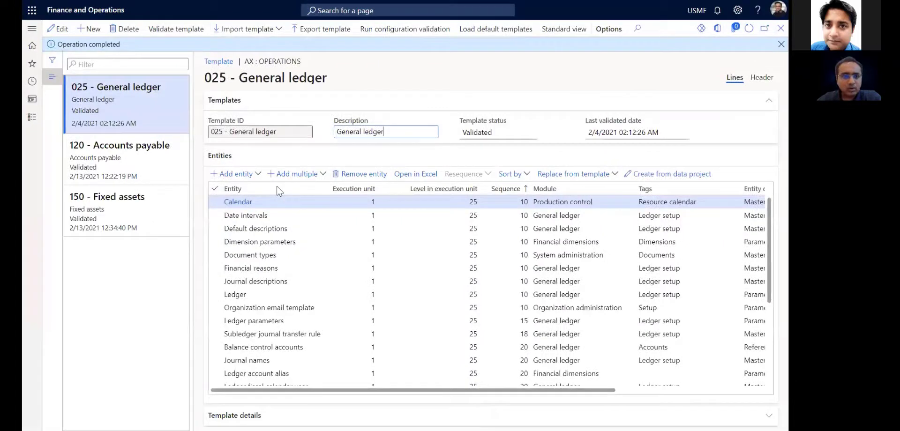
Step: Inspect the 150 - Fixed assets template's entities, then close Templates
click(107, 196)
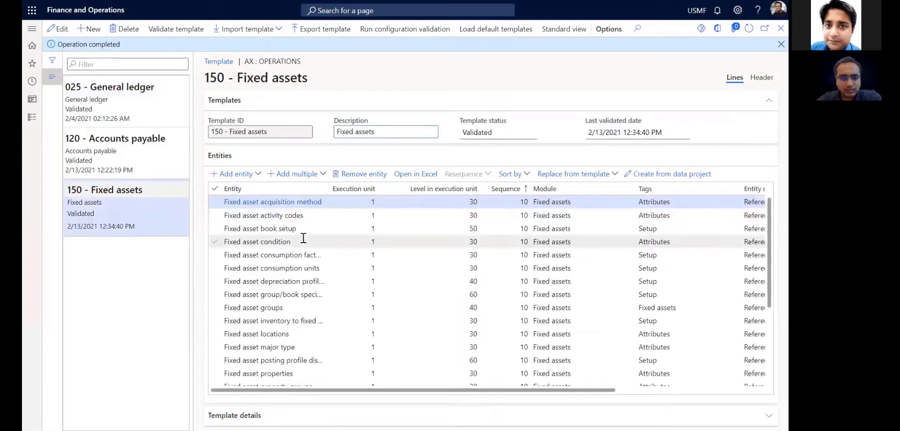
mouse_move(301, 261)
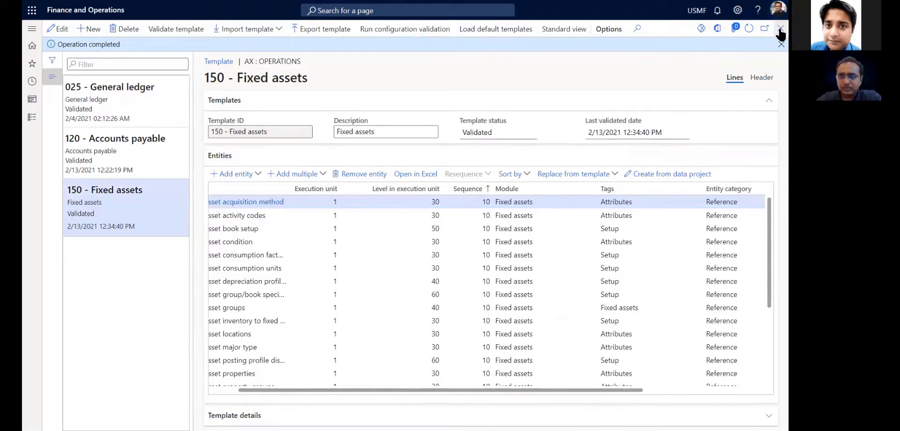
click(780, 29)
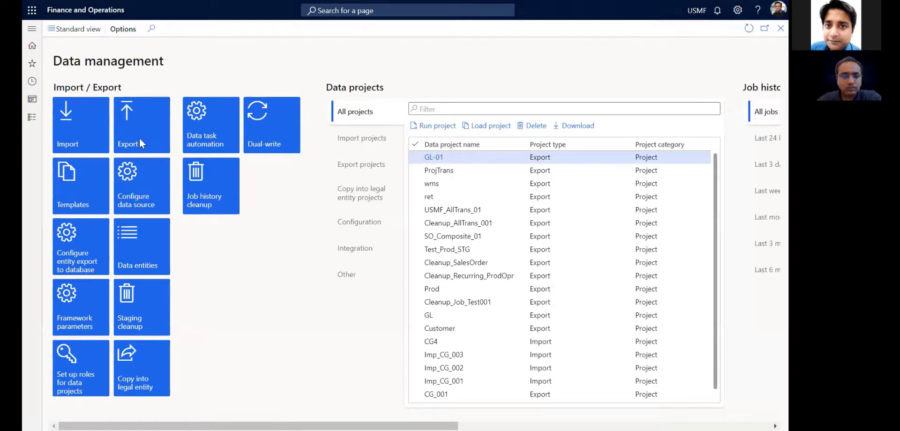
Step: Create export project FA_01, merging the 150 - Fixed assets template in CSV format
click(141, 125)
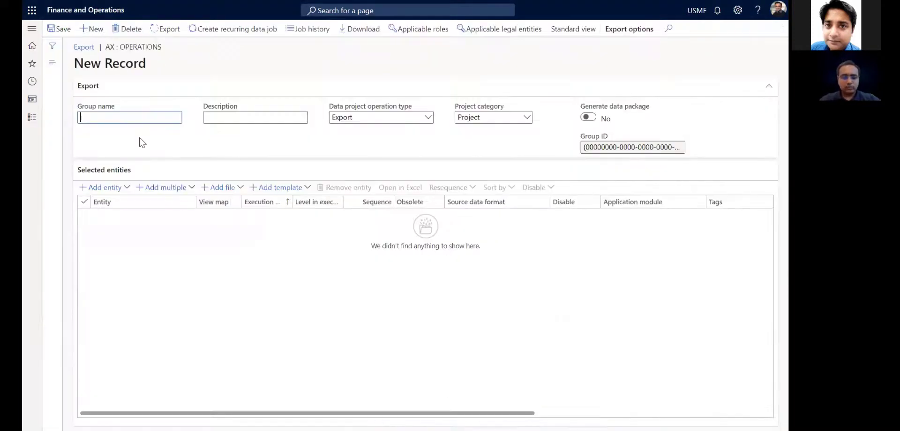
text(FA_01)
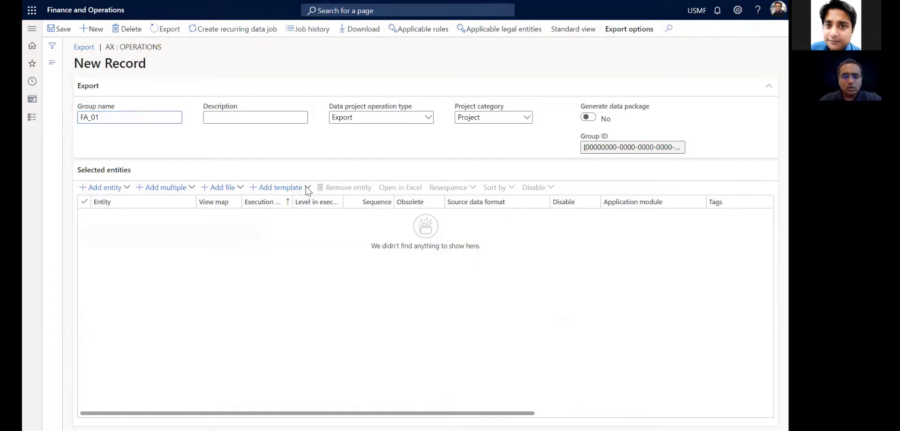
click(280, 187)
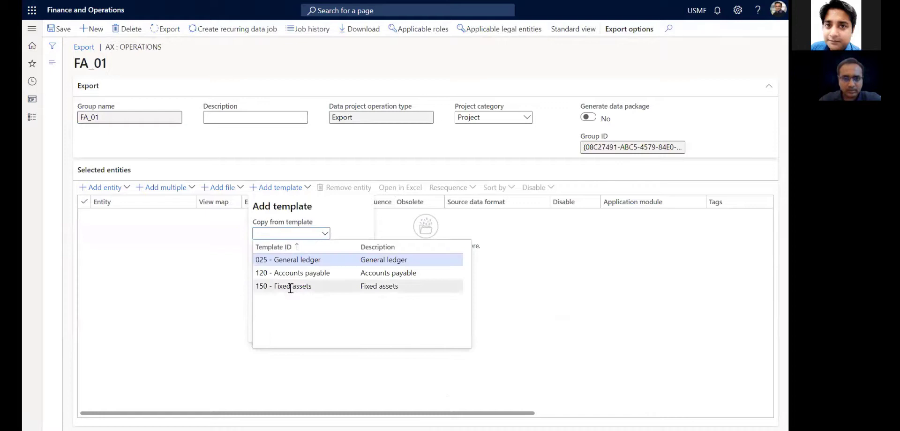
click(292, 285)
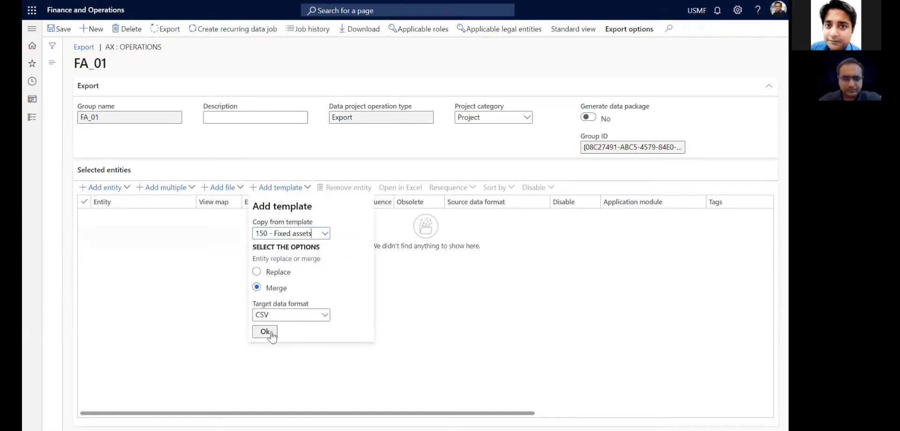
click(265, 332)
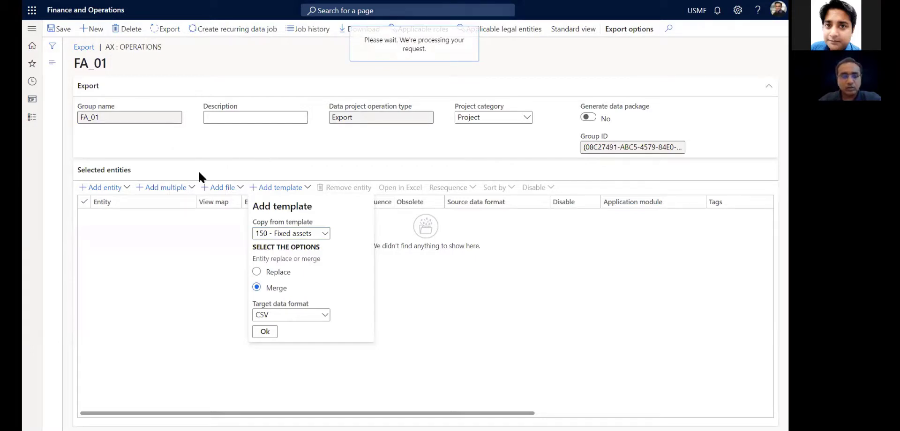
mouse_move(202, 183)
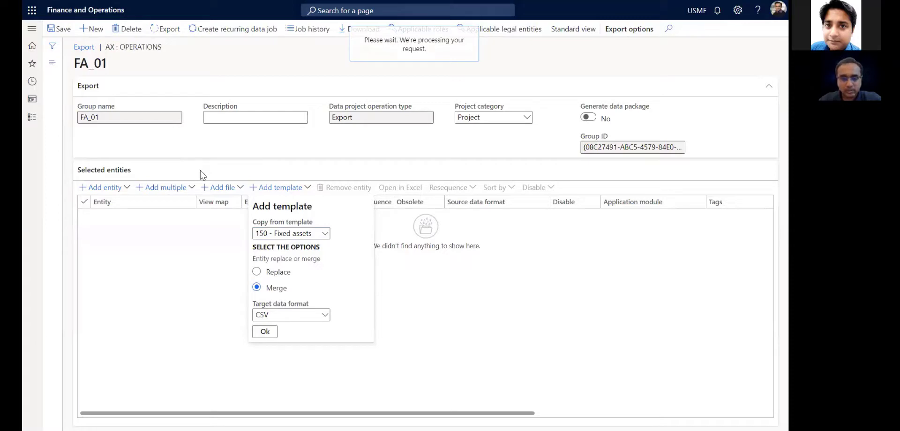
Step: Dismiss the entity mapping notifications and scroll through FA_01's added Fixed asset entities
click(264, 332)
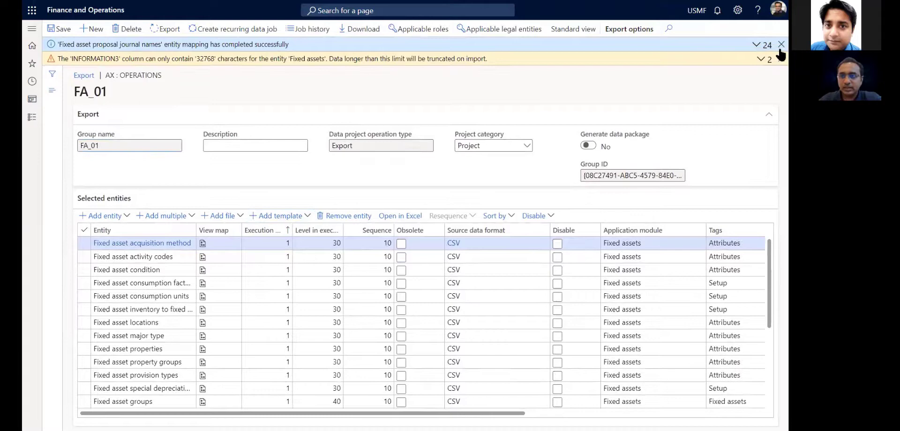
click(781, 44)
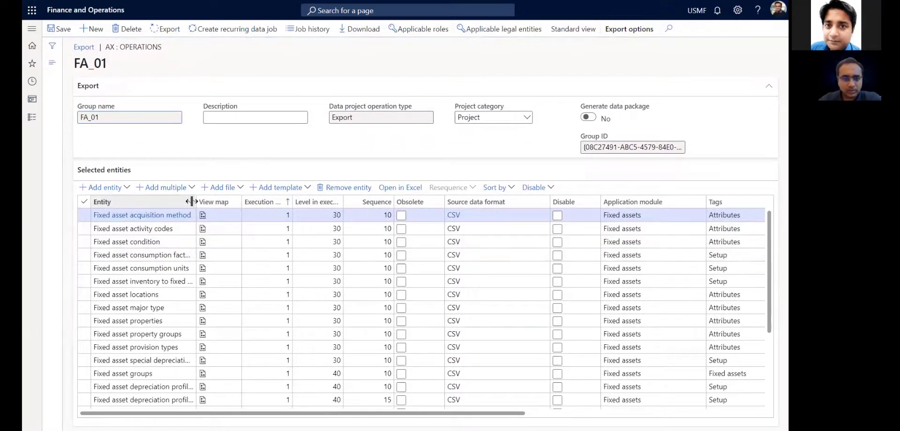
scroll(down, 3)
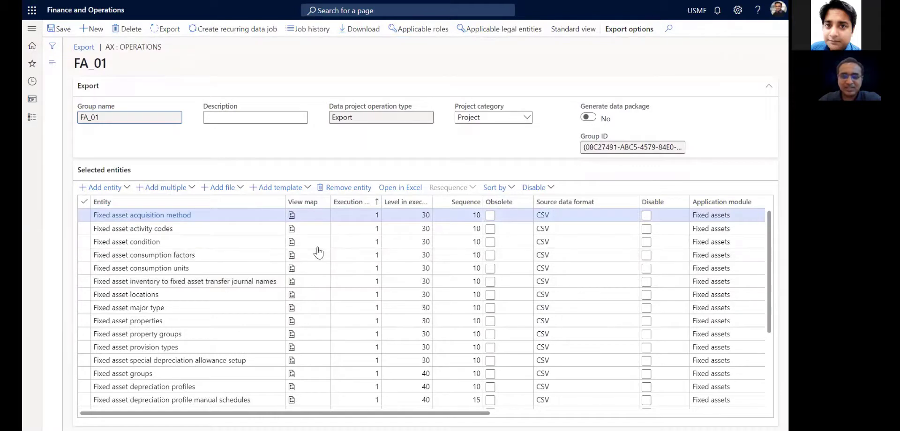
mouse_move(356, 92)
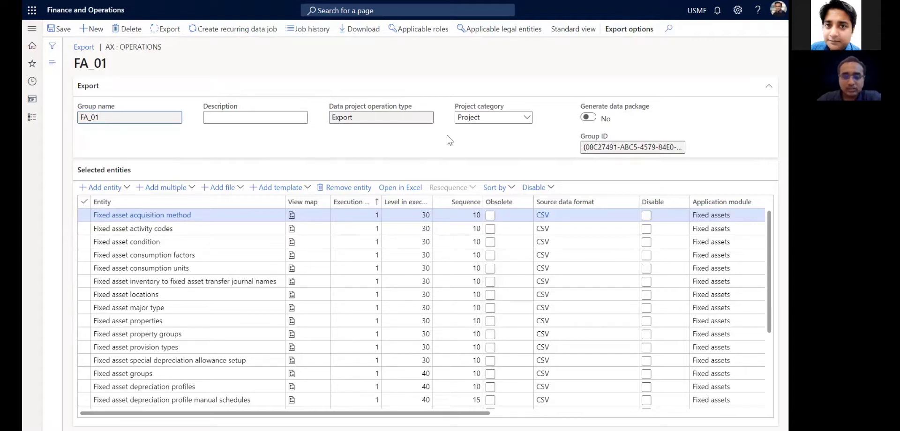
mouse_move(485, 41)
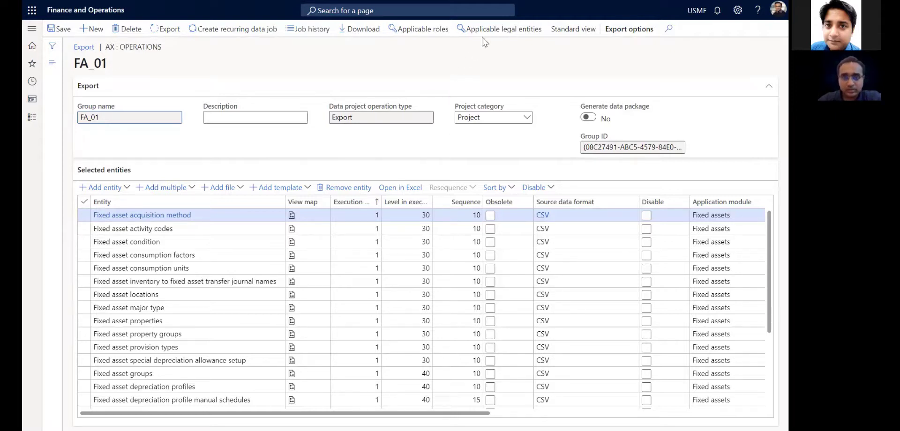